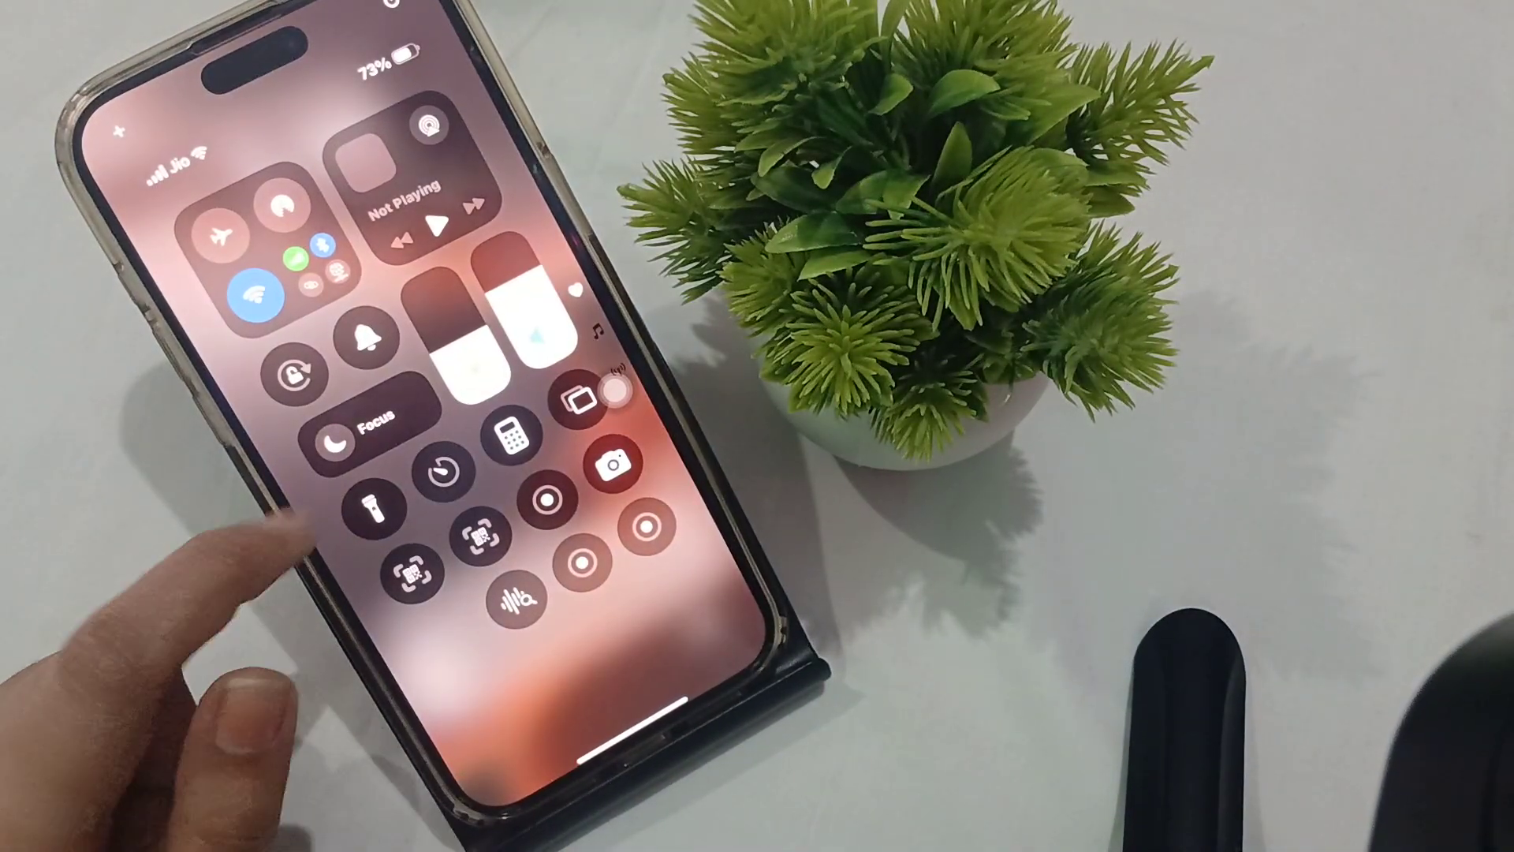
Step: Reveal the Focus modes list — Do Not Disturb, Sleep, Reduce Interruptions, India, Personal, Work
left_click(365, 435)
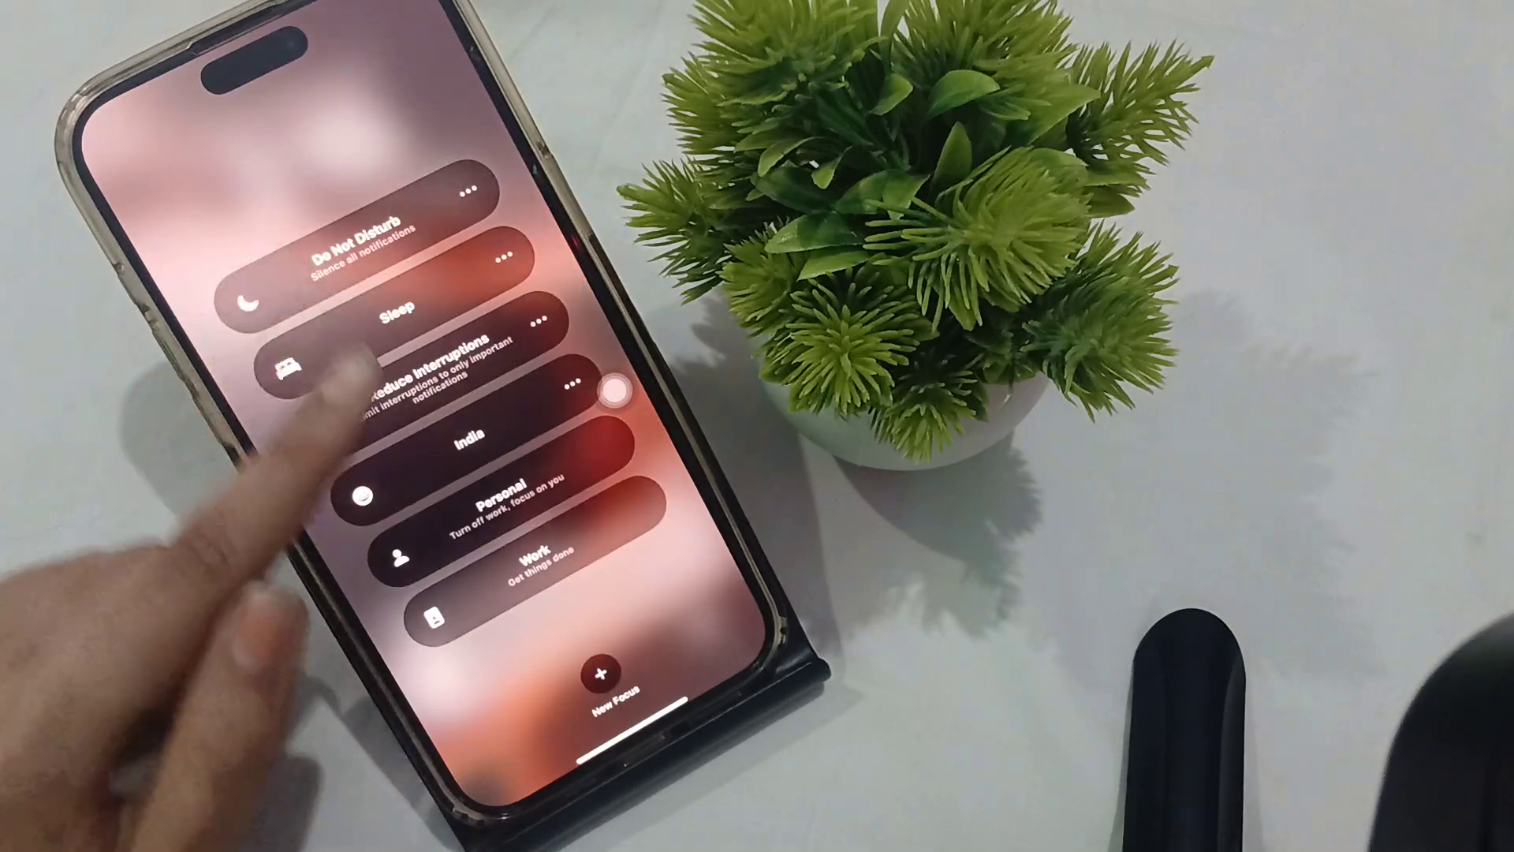